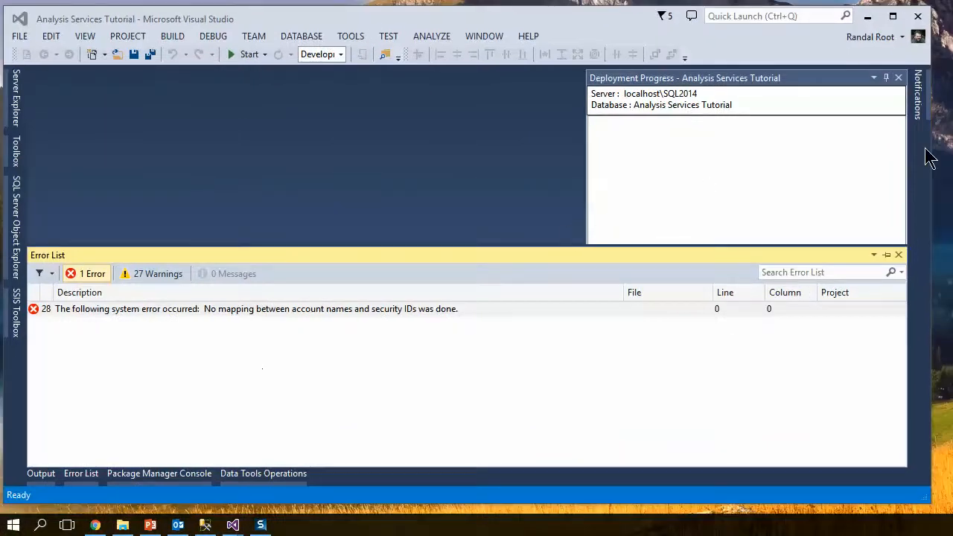
# Show Solution Explorer with the Analysis Services Tutorial project's data sources, cubes, dimensions and roles
pyautogui.click(760, 455)
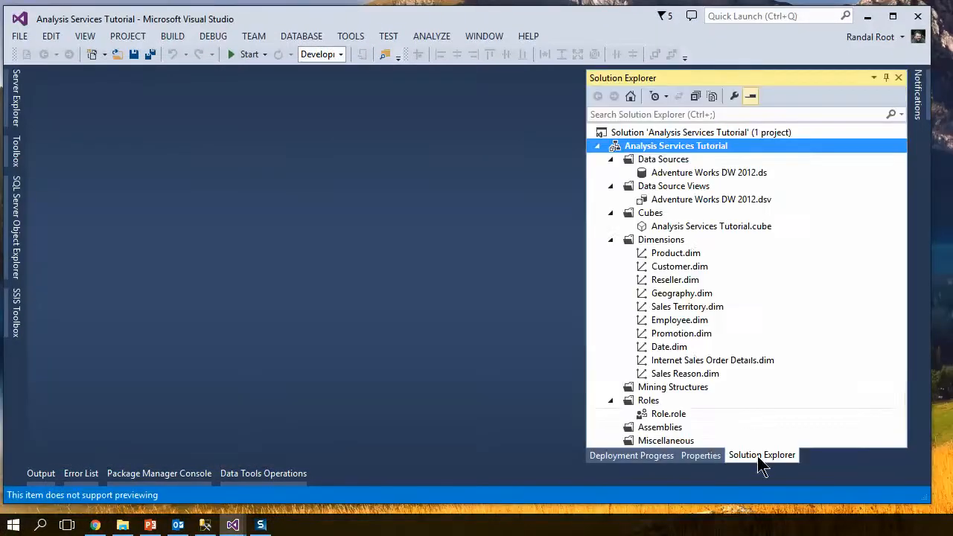
pyautogui.moveTo(687, 153)
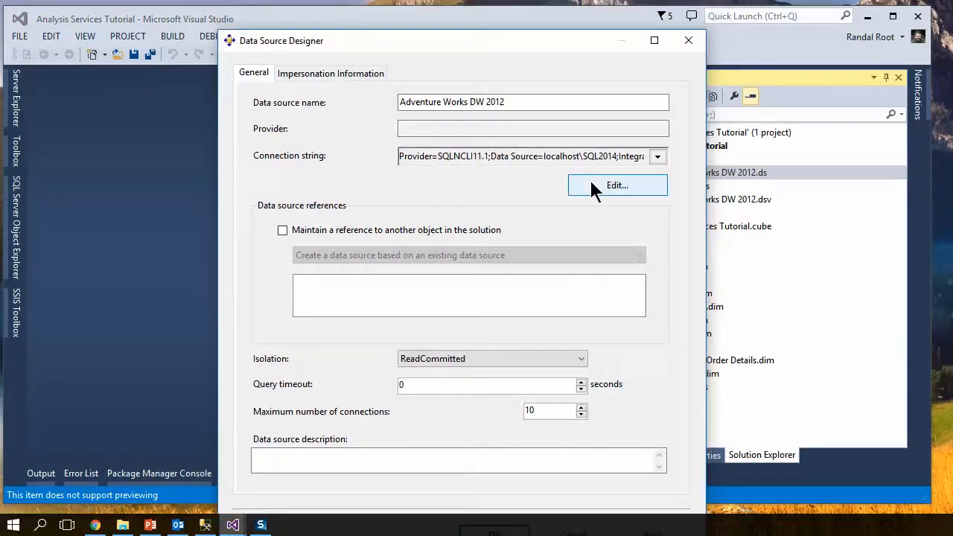
pyautogui.click(616, 184)
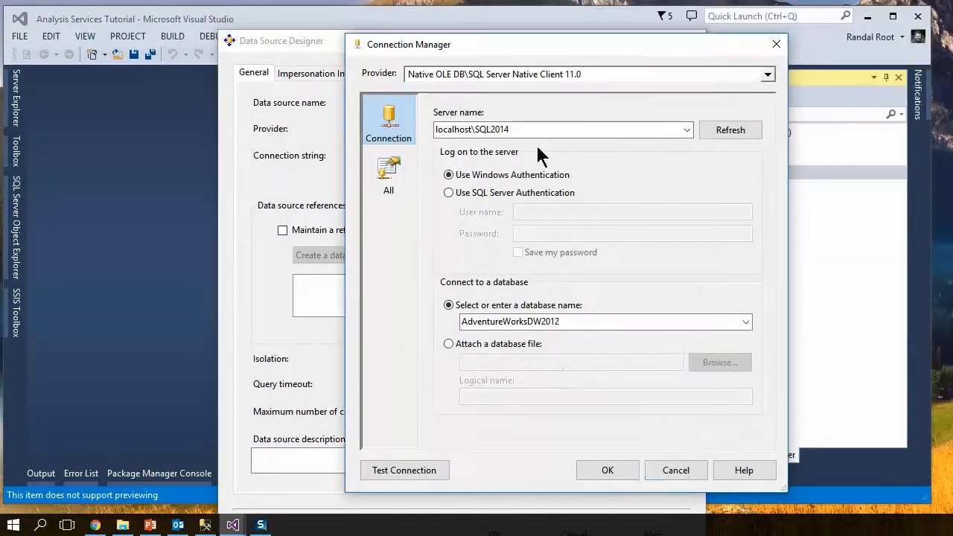
pyautogui.click(606, 469)
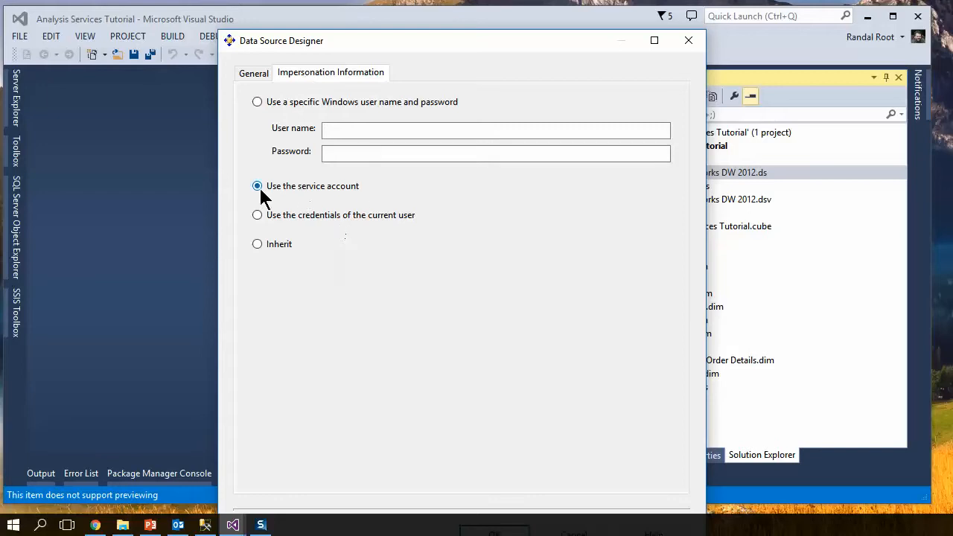
pyautogui.moveTo(325, 209)
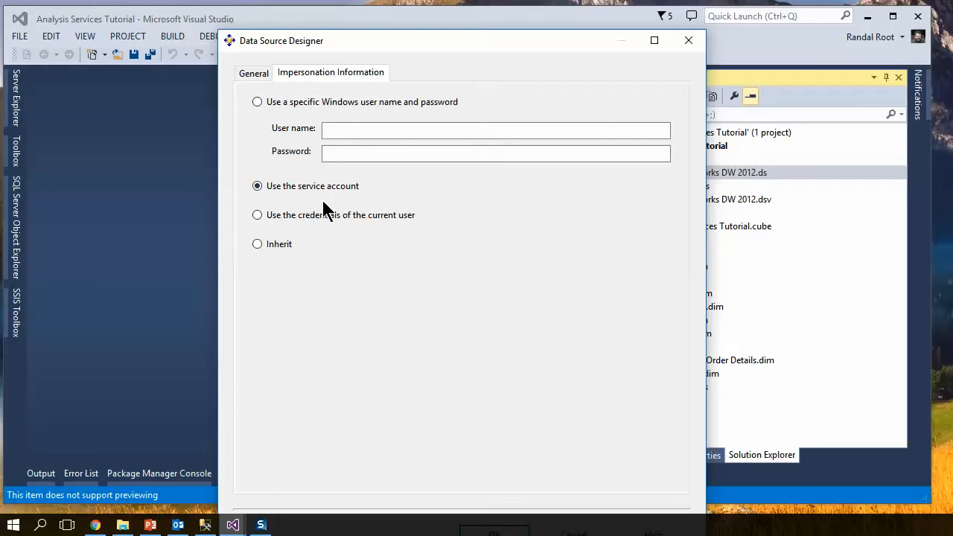
pyautogui.moveTo(326, 205)
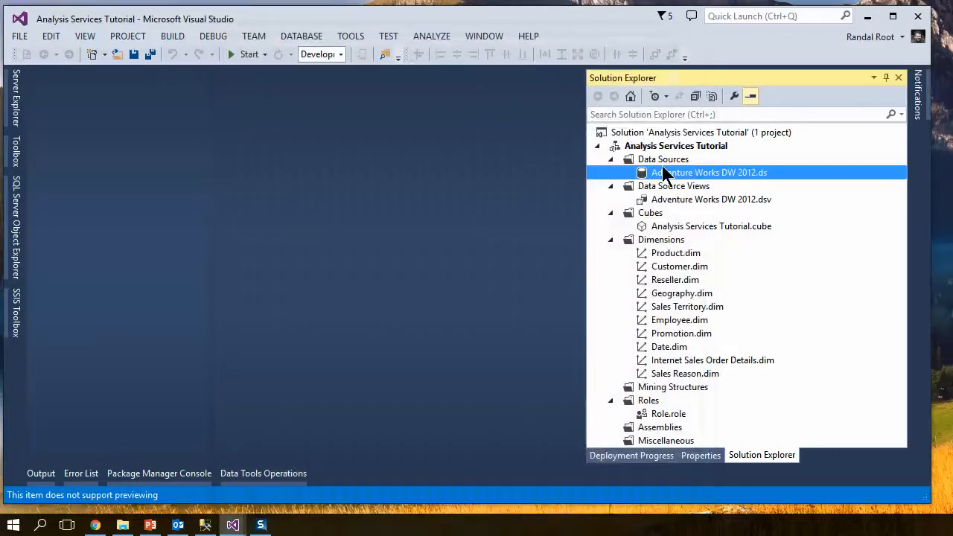
pyautogui.moveTo(629, 227)
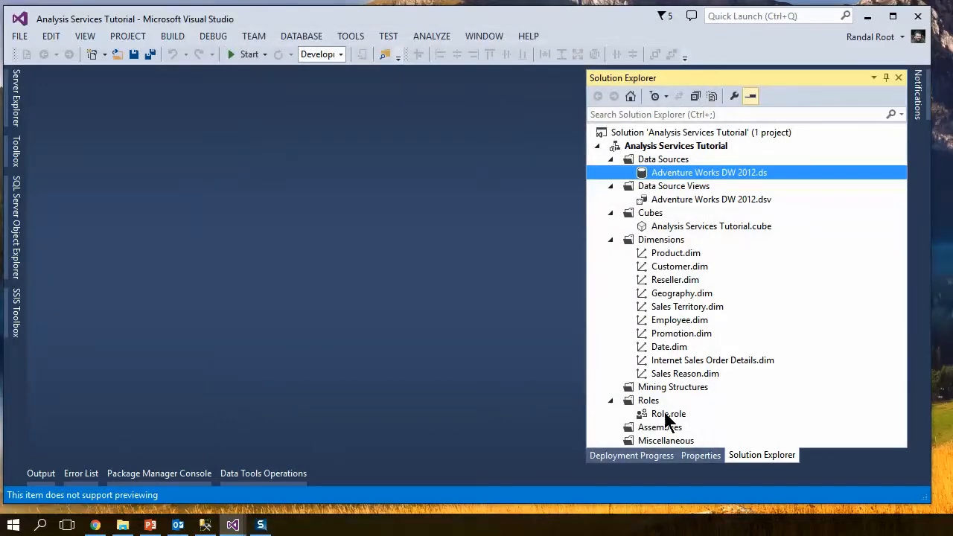
# Open Role.role in the role designer to review its permissions, then select it in Solution Explorer
pyautogui.click(667, 413)
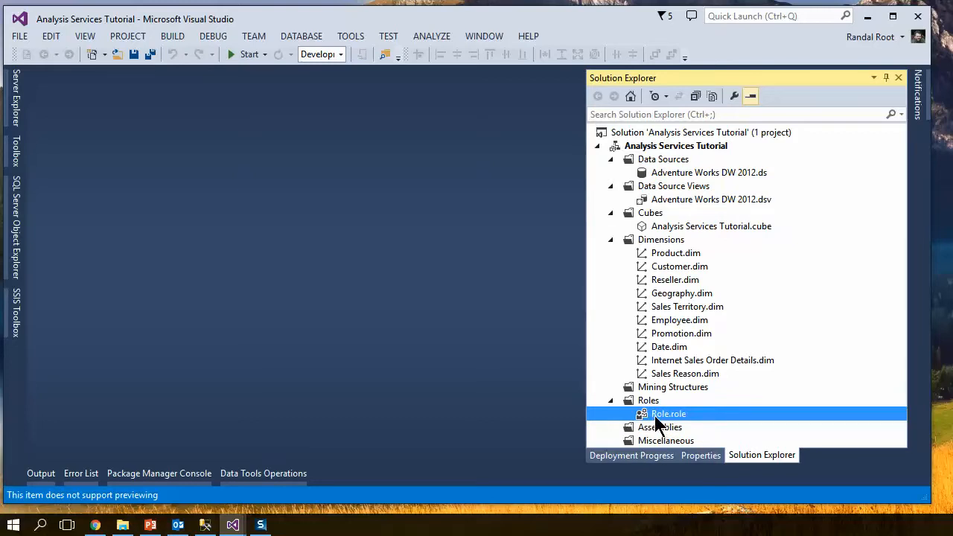
pyautogui.doubleClick(668, 413)
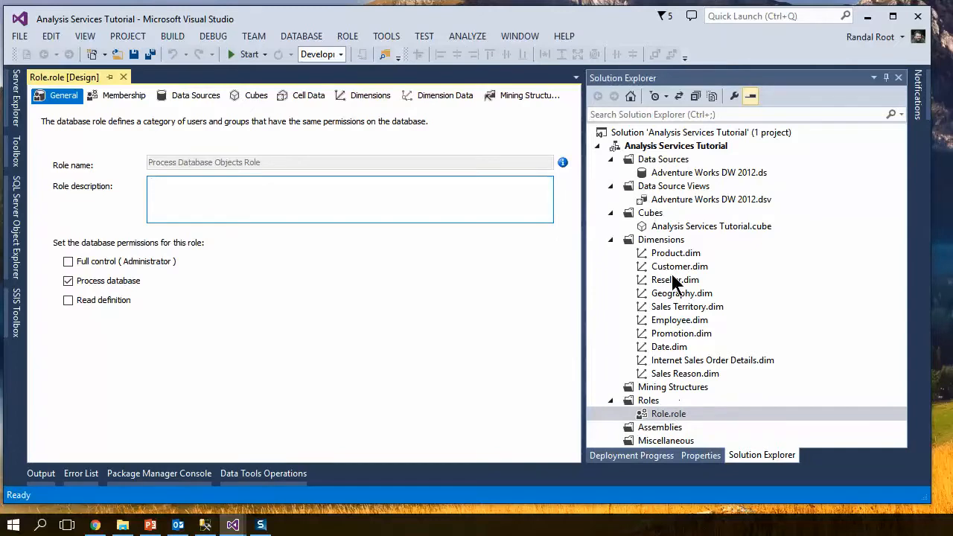
pyautogui.moveTo(797, 370)
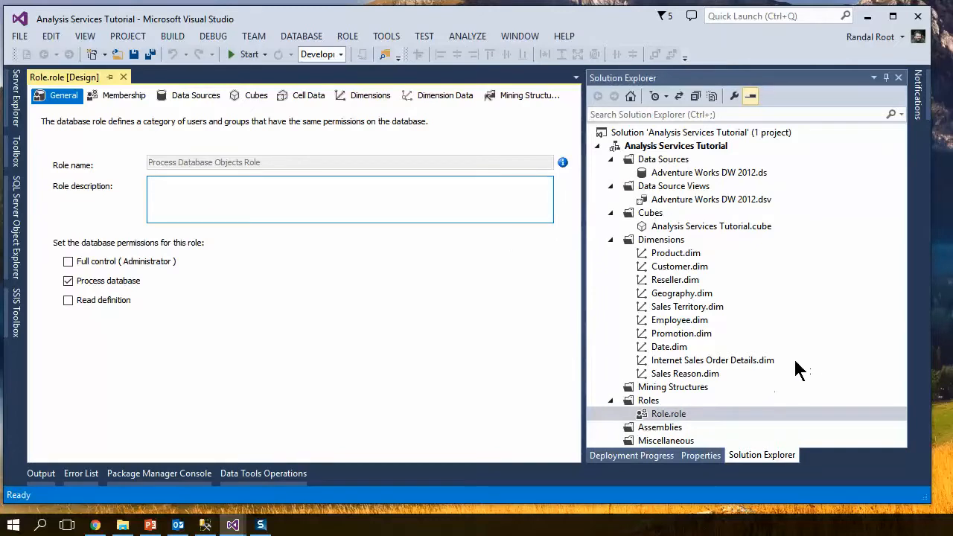
pyautogui.moveTo(659, 146)
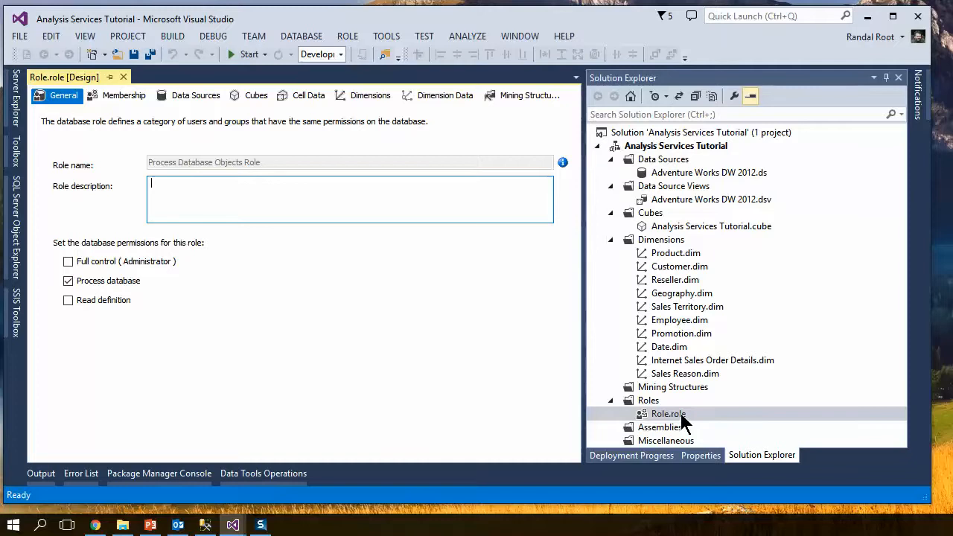
pyautogui.click(667, 413)
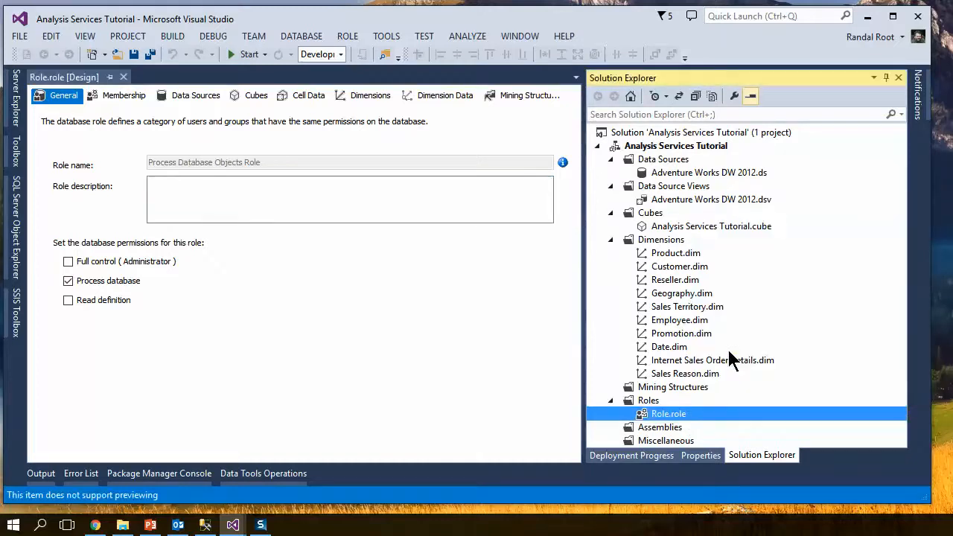
# Review the project's deployment target properties, then deploy Analysis Services Tutorial to the server
pyautogui.rightClick(675, 145)
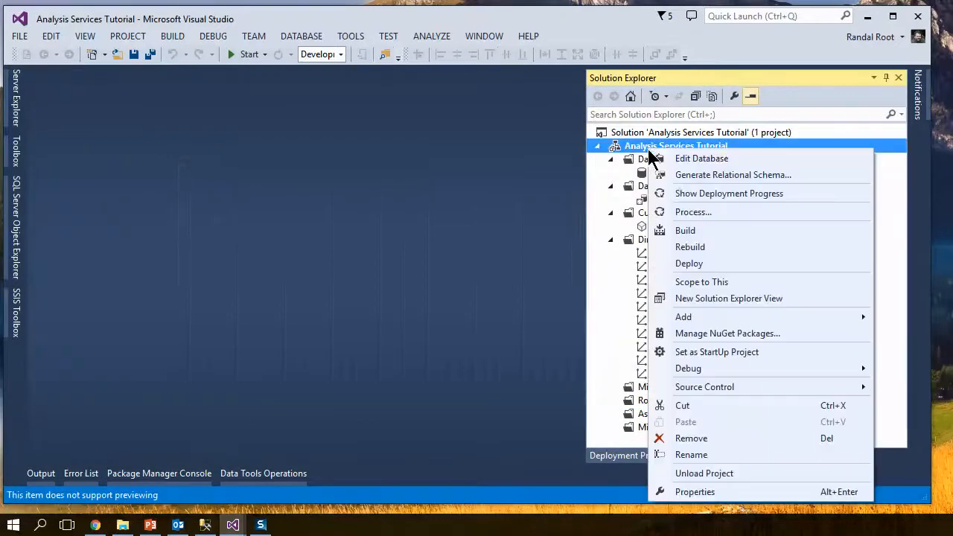
pyautogui.click(695, 491)
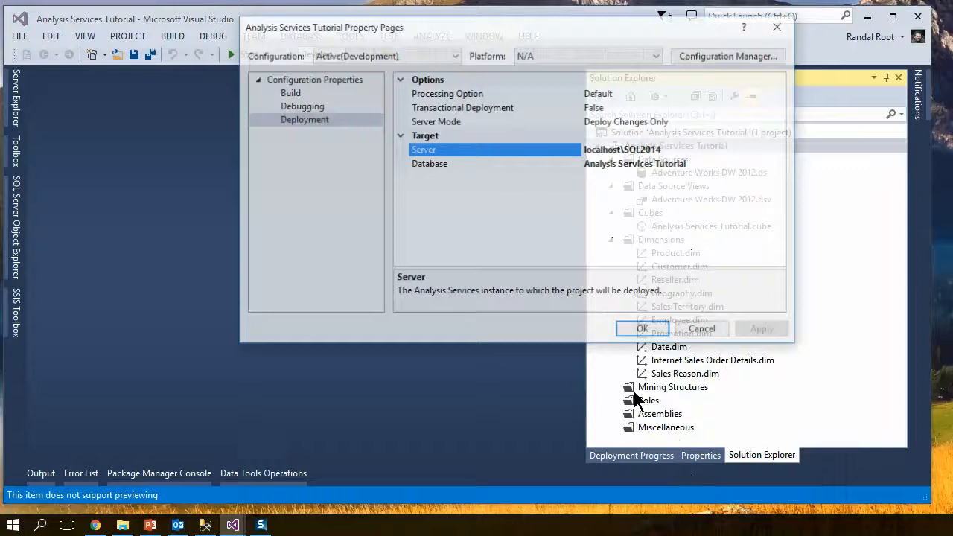
pyautogui.rightClick(673, 145)
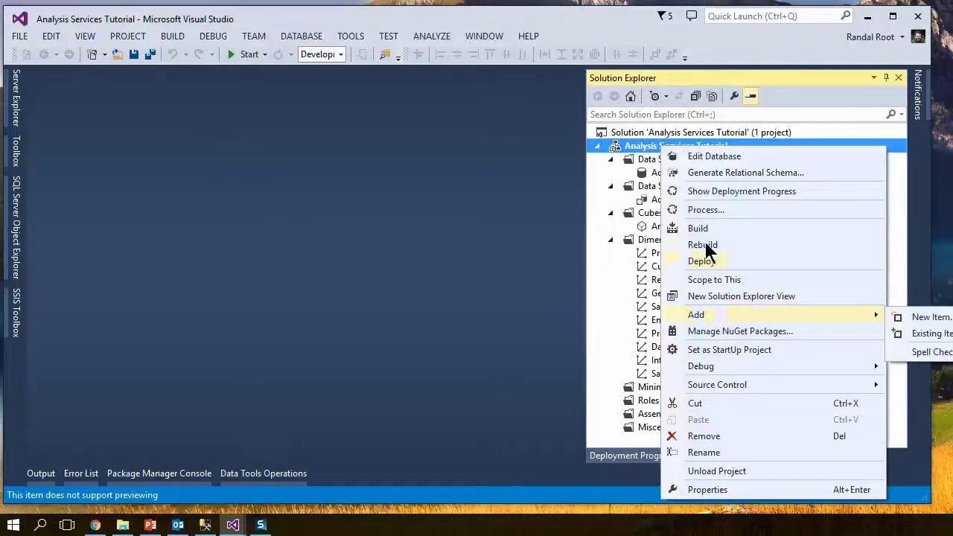
pyautogui.click(702, 260)
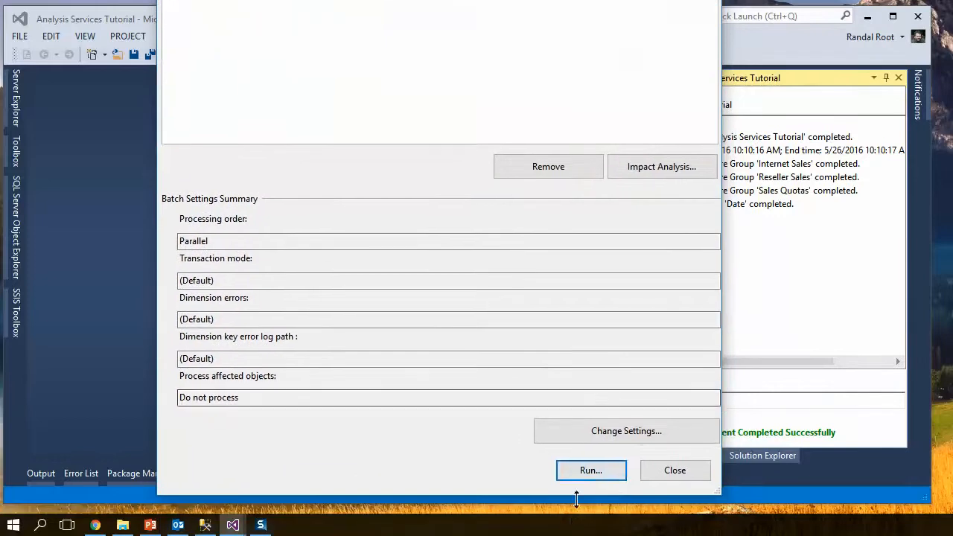
# Run processing on the Analysis Services Tutorial database and close the finished processing report
pyautogui.click(591, 470)
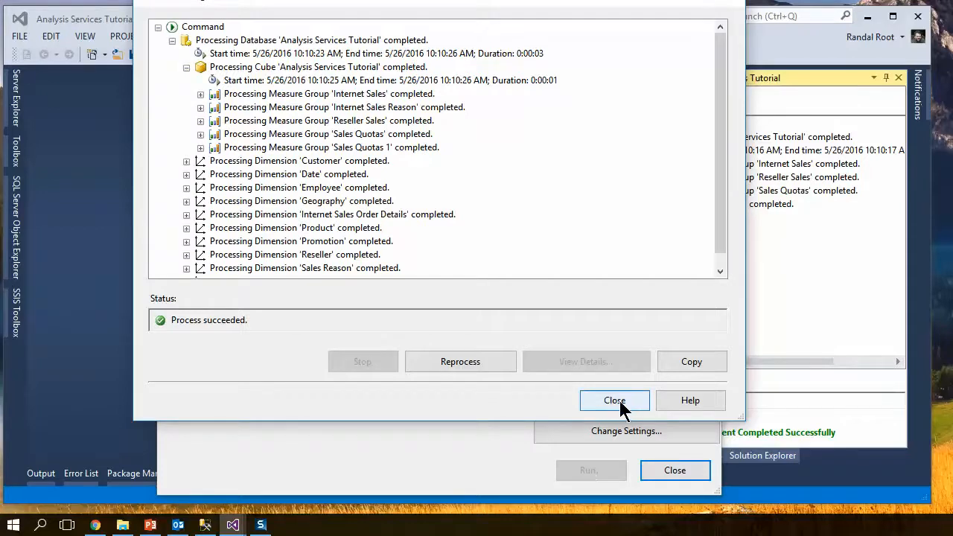
pyautogui.click(614, 400)
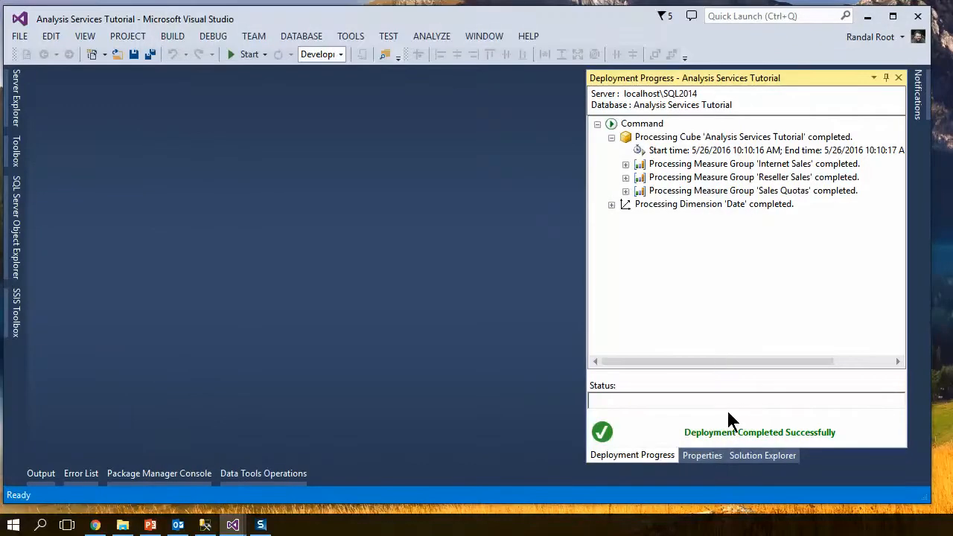
pyautogui.moveTo(714, 370)
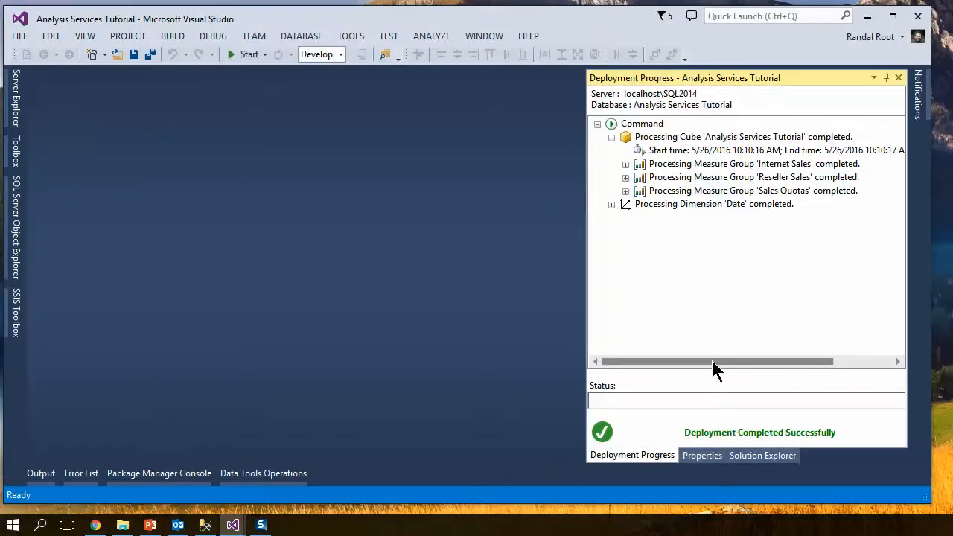